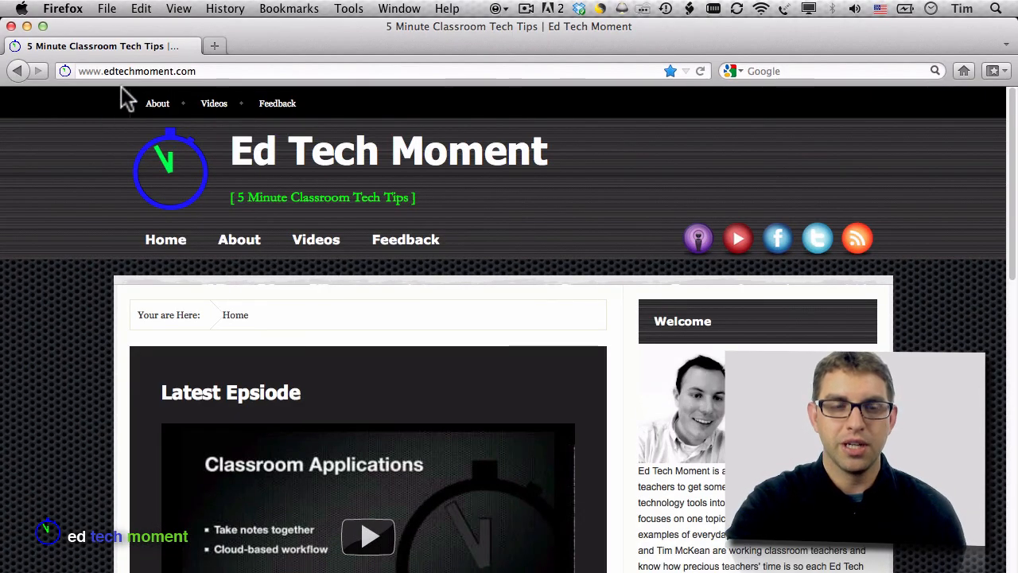
# - Replace the Ed Tech Moment address with e.ggtimer.com and load the E.gg Timer welcome page
pyautogui.click(140, 70)
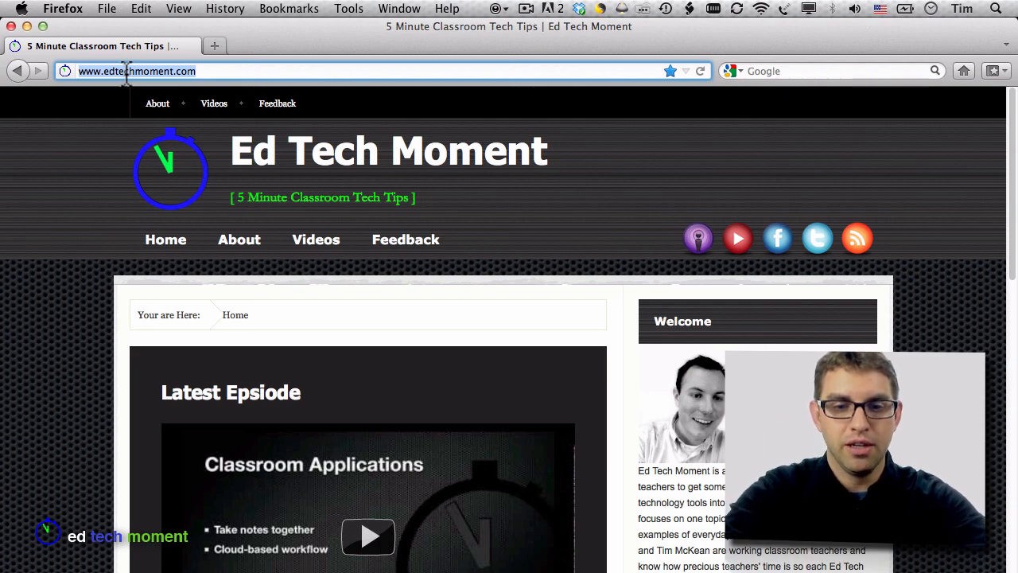
pyautogui.write('e.gg')
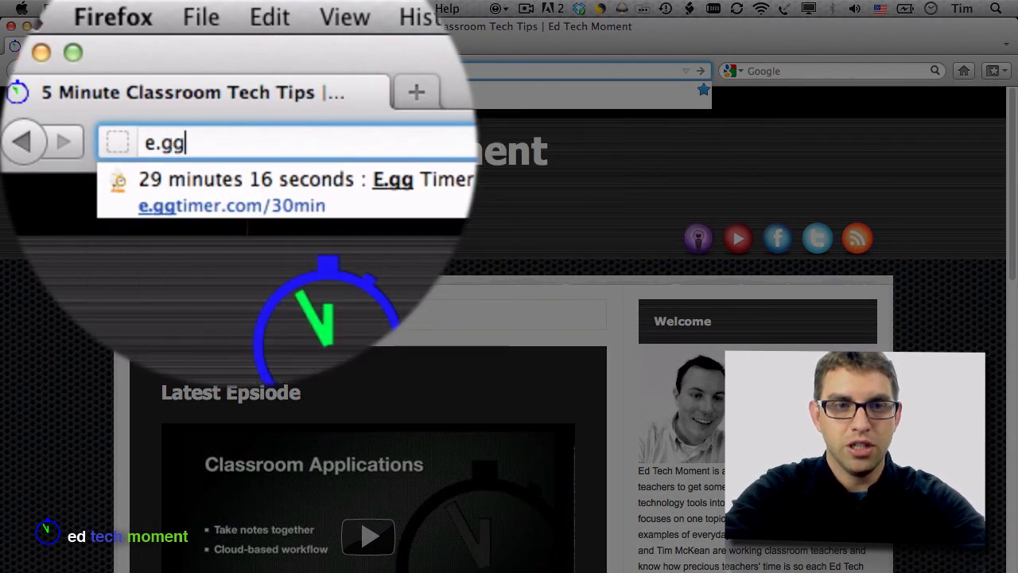
pyautogui.write('timer.com')
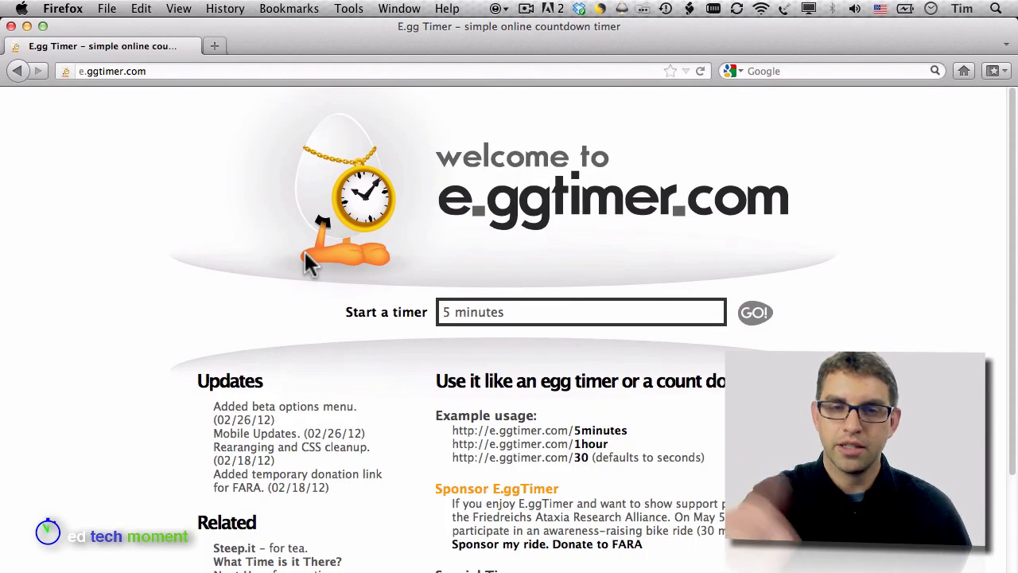
# - Replace the default 5 minutes with '30 seconds' in the timer field and start the countdown
pyautogui.click(519, 312)
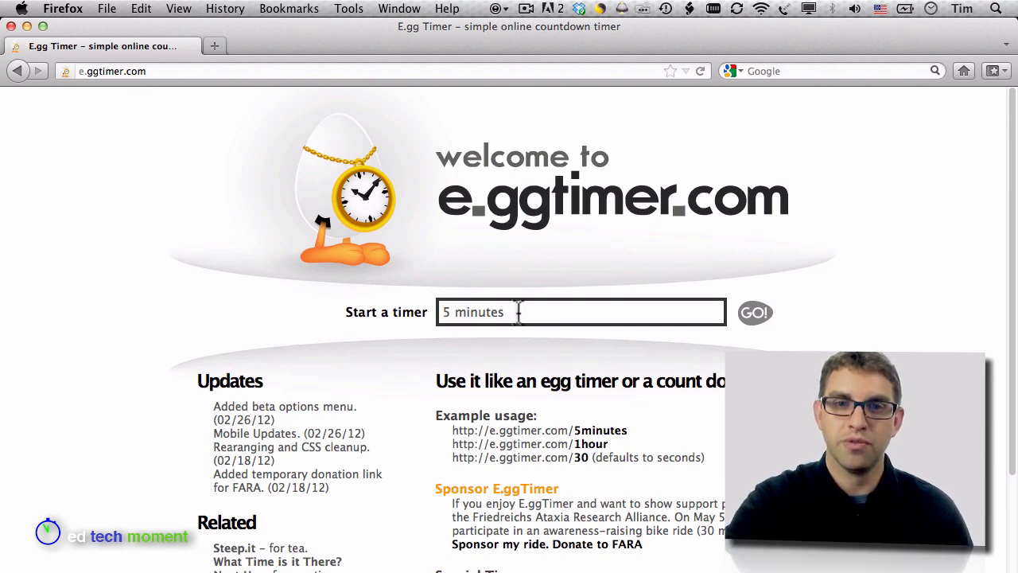
pyautogui.click(489, 312)
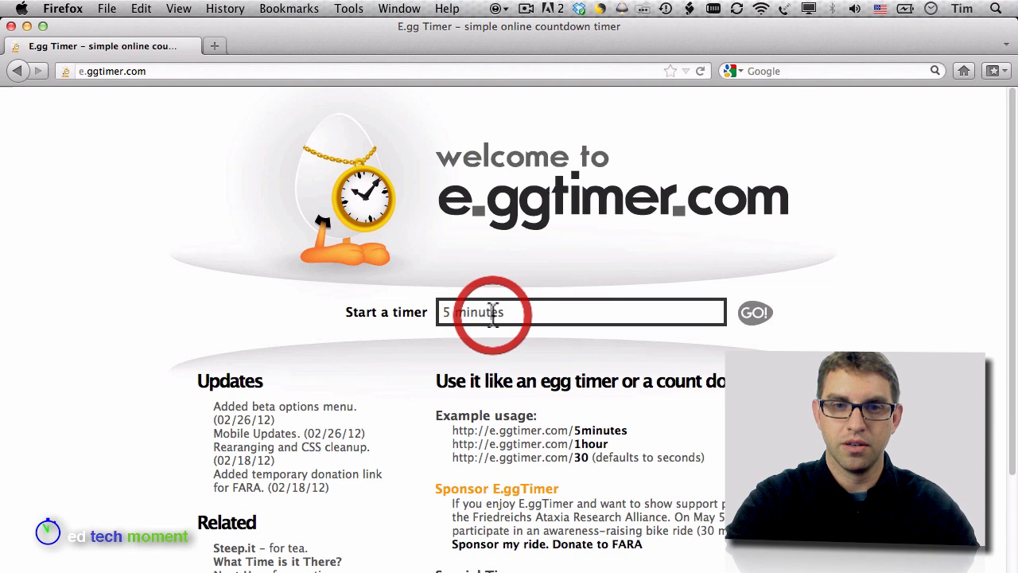
pyautogui.write('3')
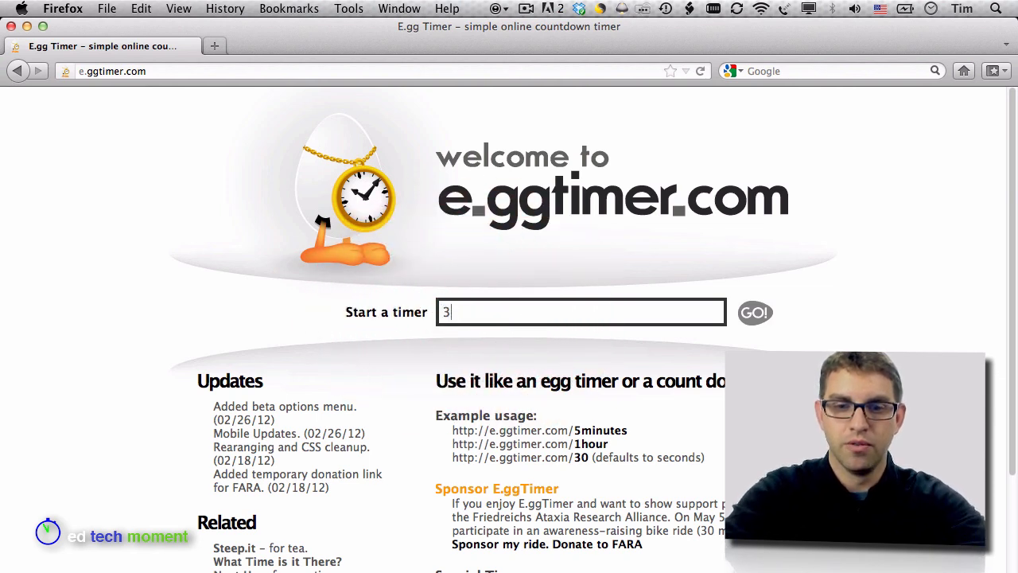
pyautogui.write('0 secon')
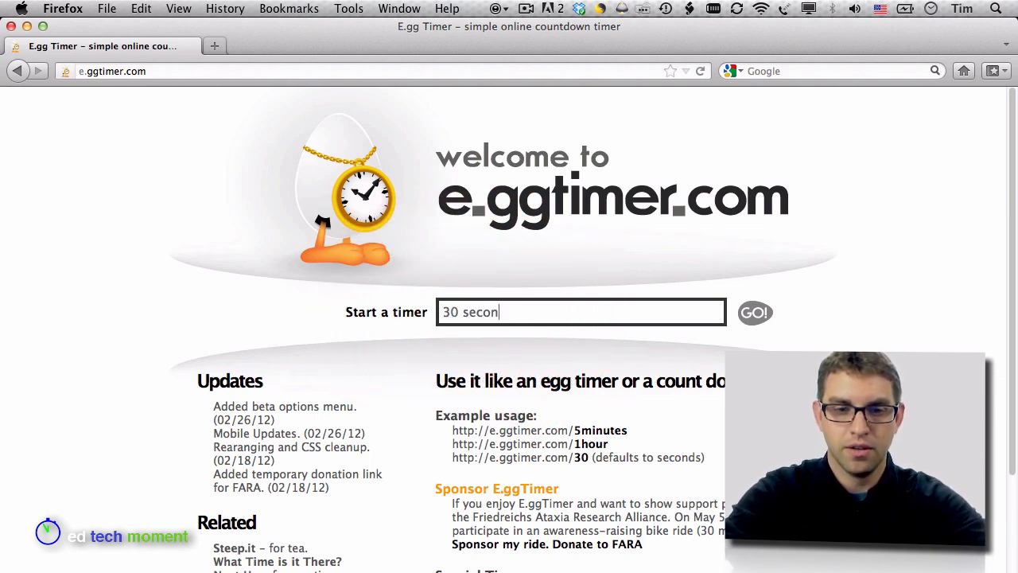
pyautogui.click(754, 312)
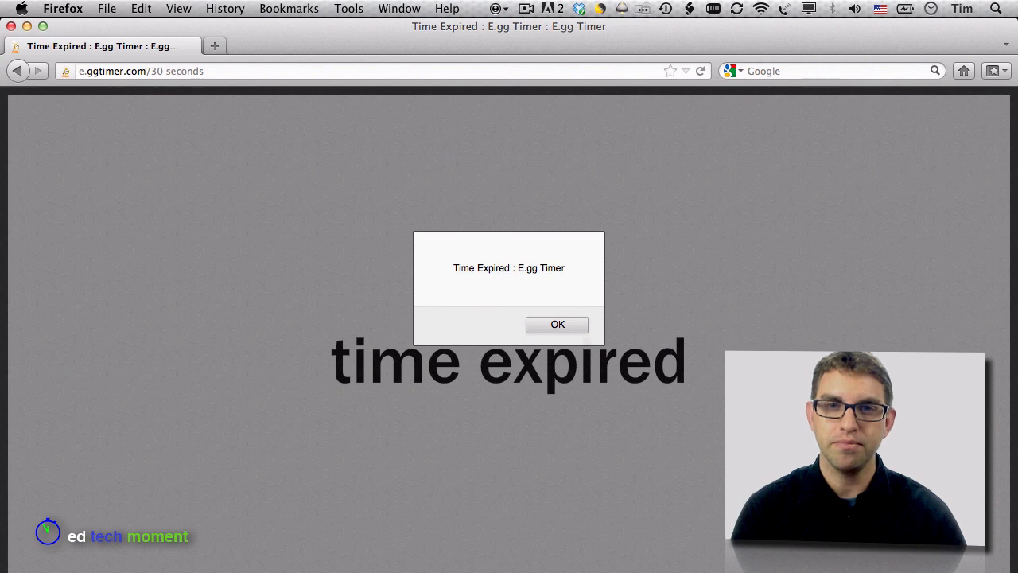
pyautogui.moveTo(384, 156)
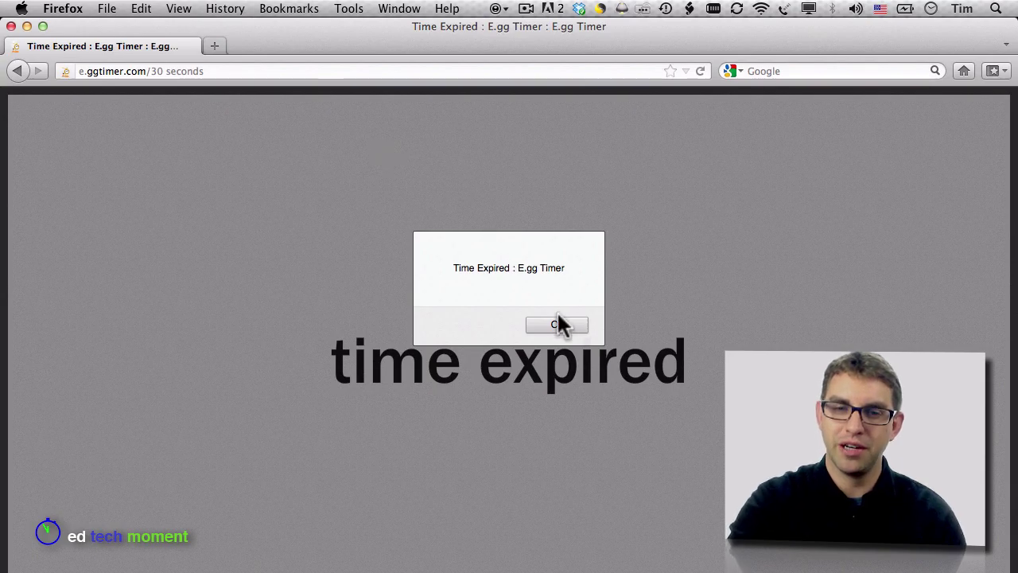
# - Dismiss the Time Expired alert left by the 30-second countdown
pyautogui.click(557, 325)
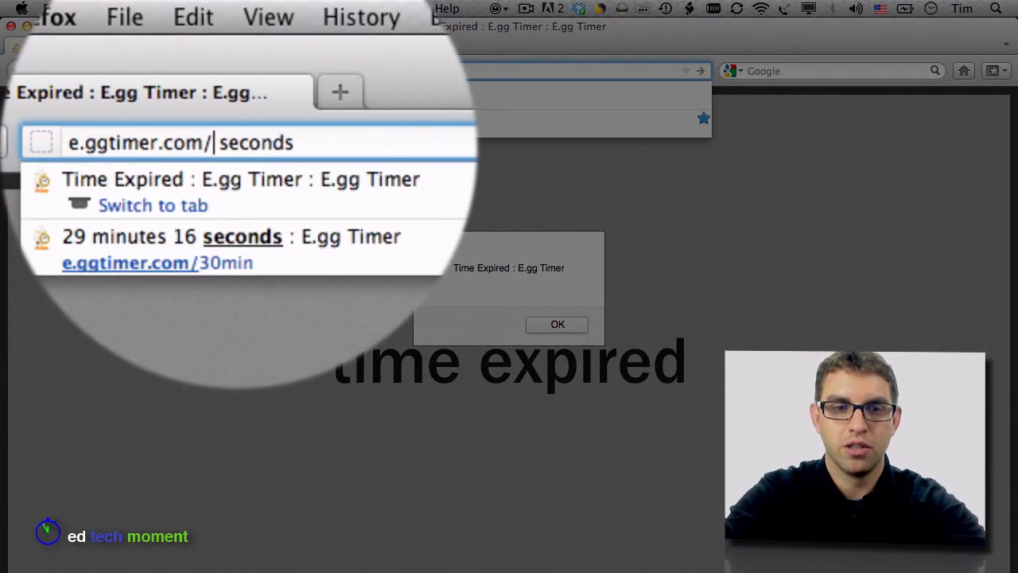
# - Put 10 before 'seconds' in the address and let the 10-second countdown run out
pyautogui.write('10')
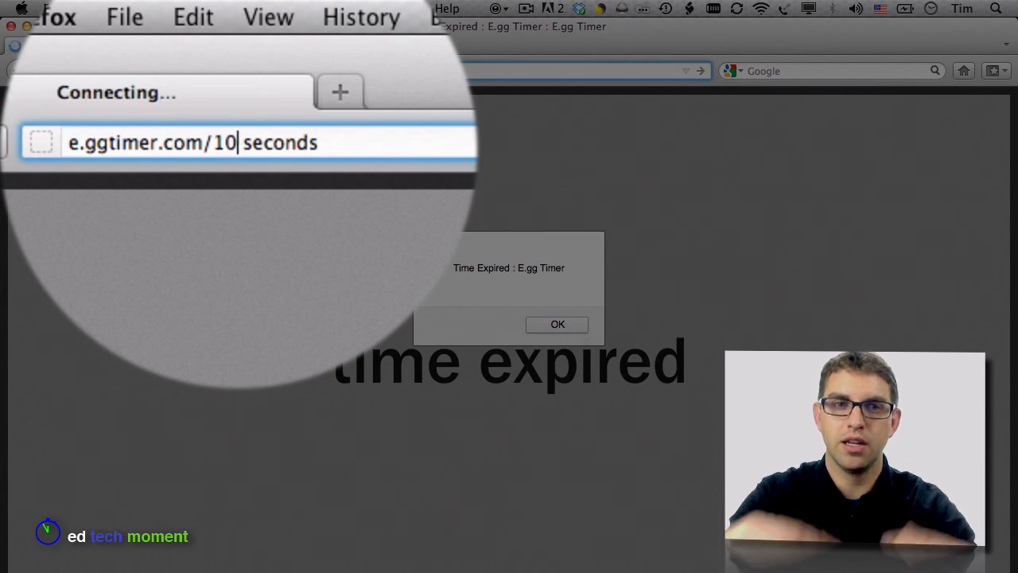
pyautogui.click(556, 325)
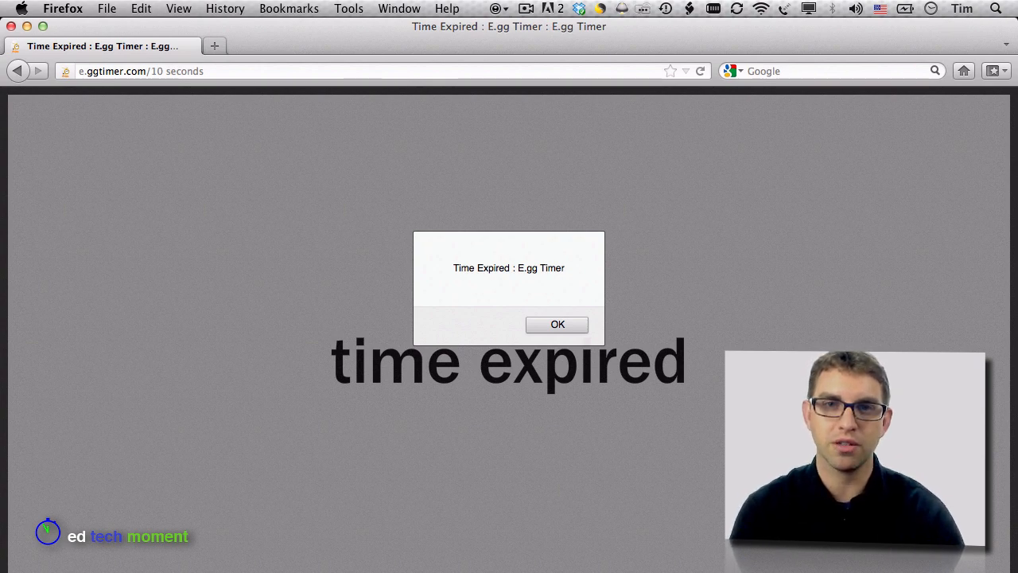
# - Dismiss the second alert and restart the 10-second countdown from the address in the resized window
pyautogui.click(556, 325)
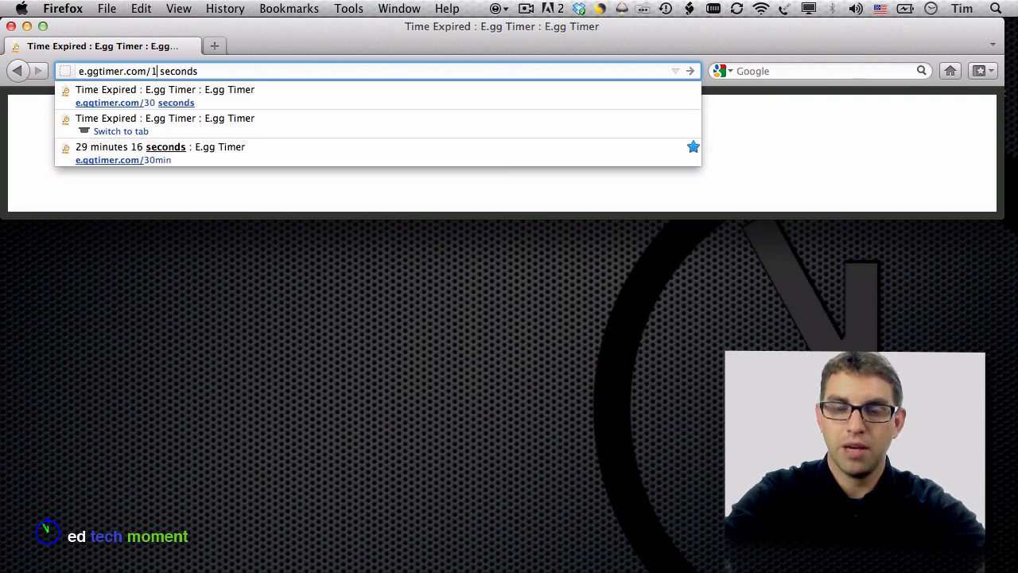
pyautogui.press('Return')
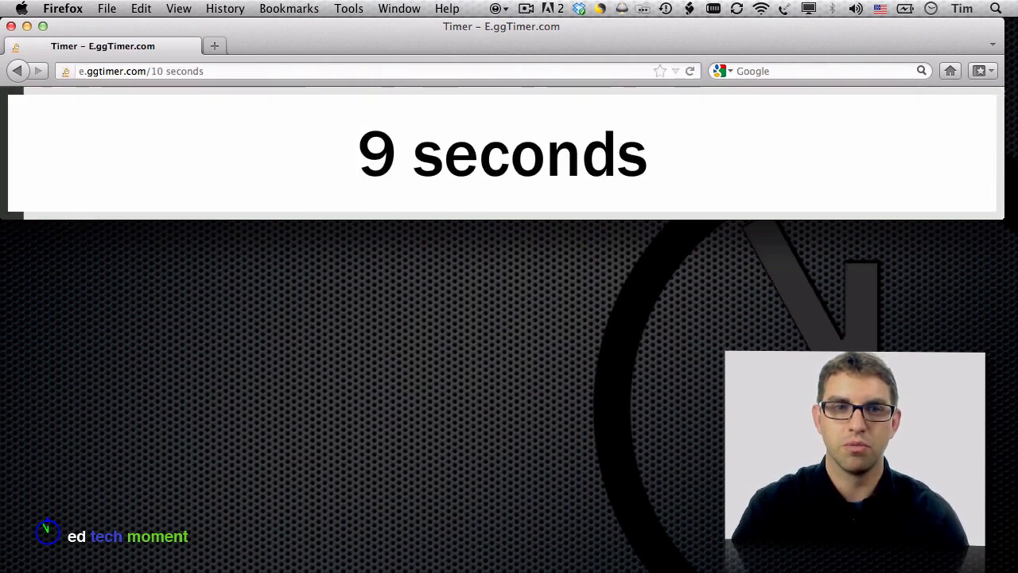